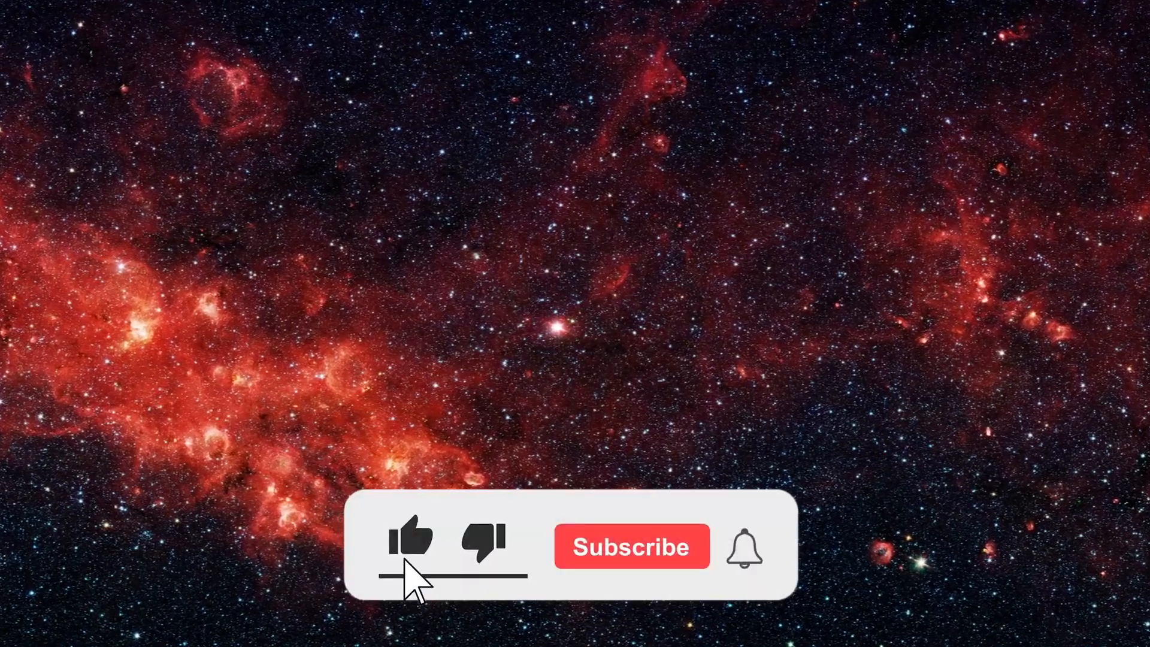
Trigger the outro's Like and Subscribe buttons, showing Subscribed and the ringing bell.
{"action": "left_click", "coordinate": [630, 546]}
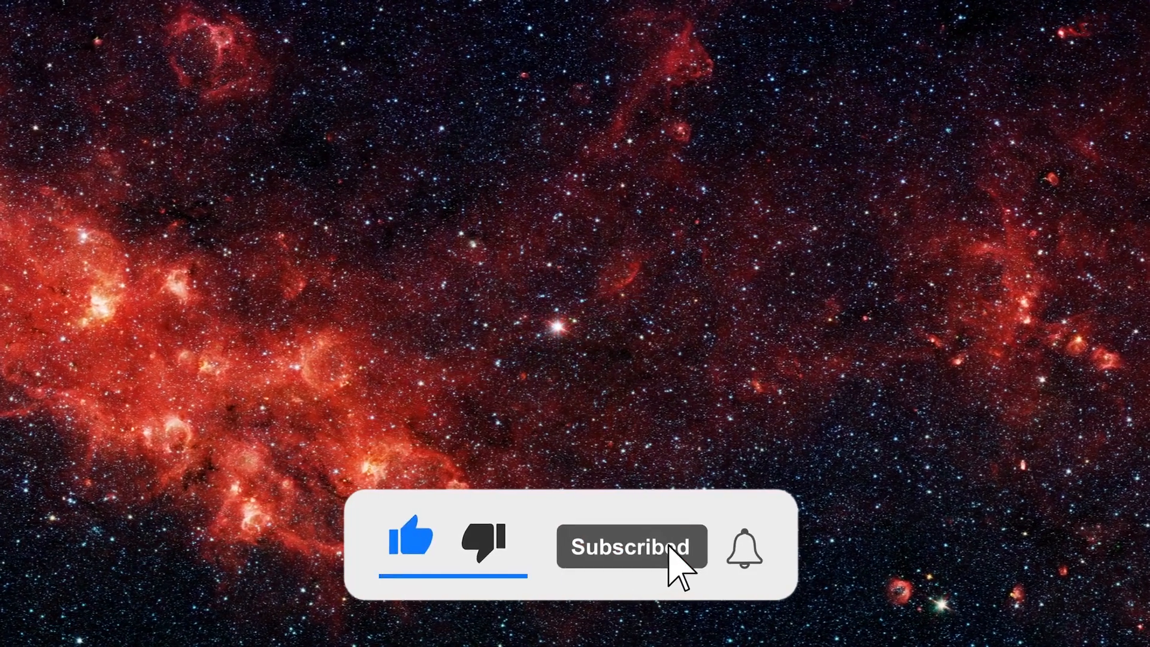
{"action": "left_click", "coordinate": [744, 546]}
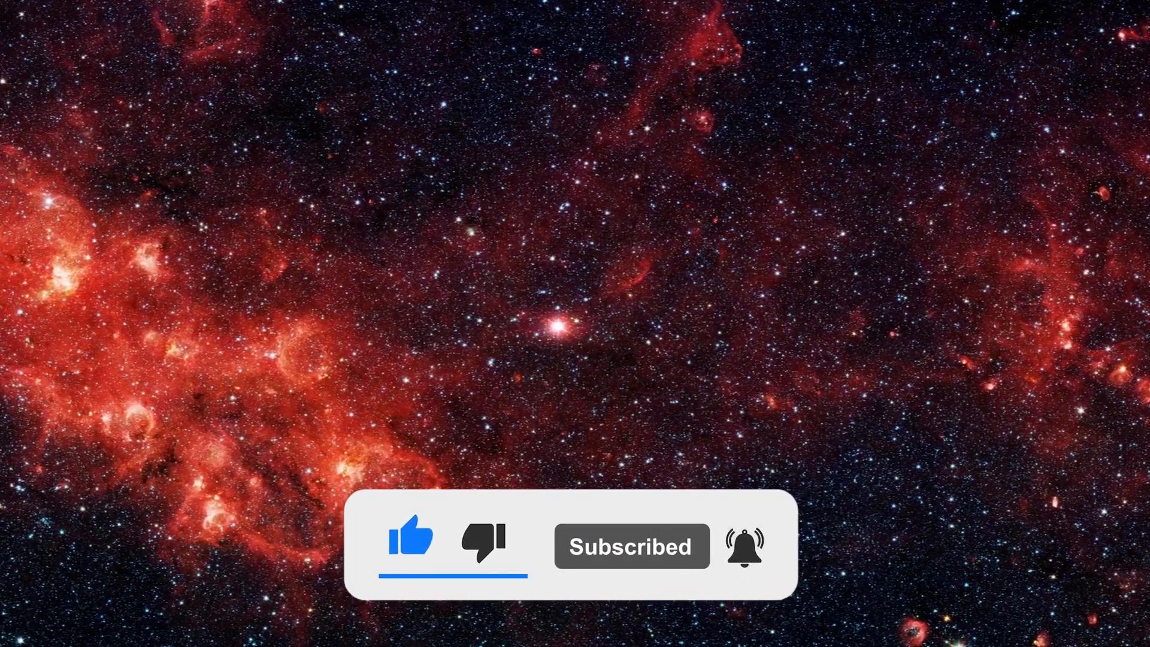